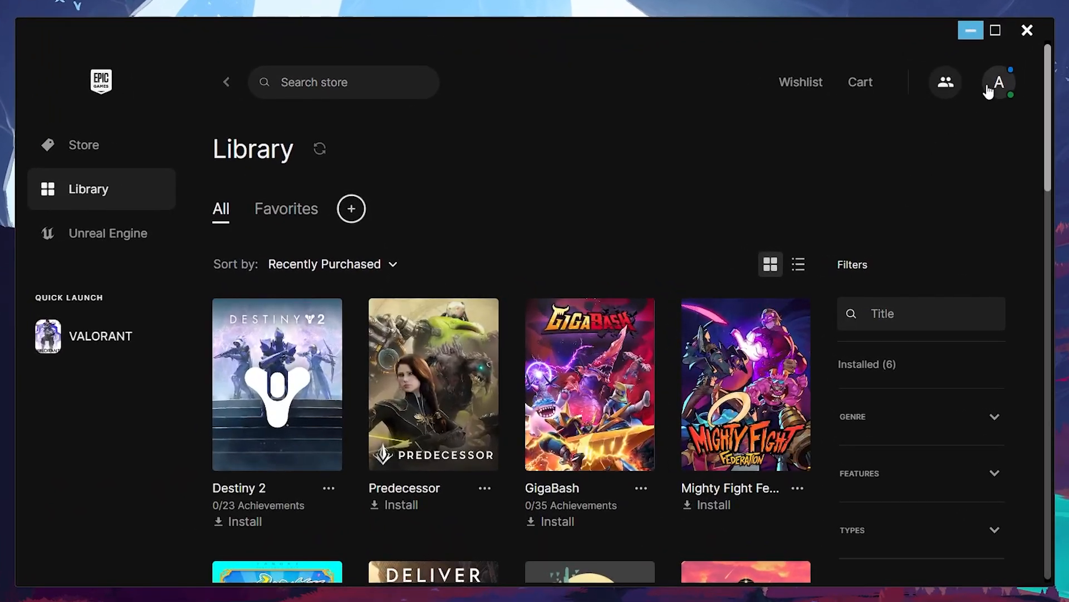
Step: Show the account menu from the profile avatar in the Library view
{"action": "left_click", "coordinate": [1000, 83]}
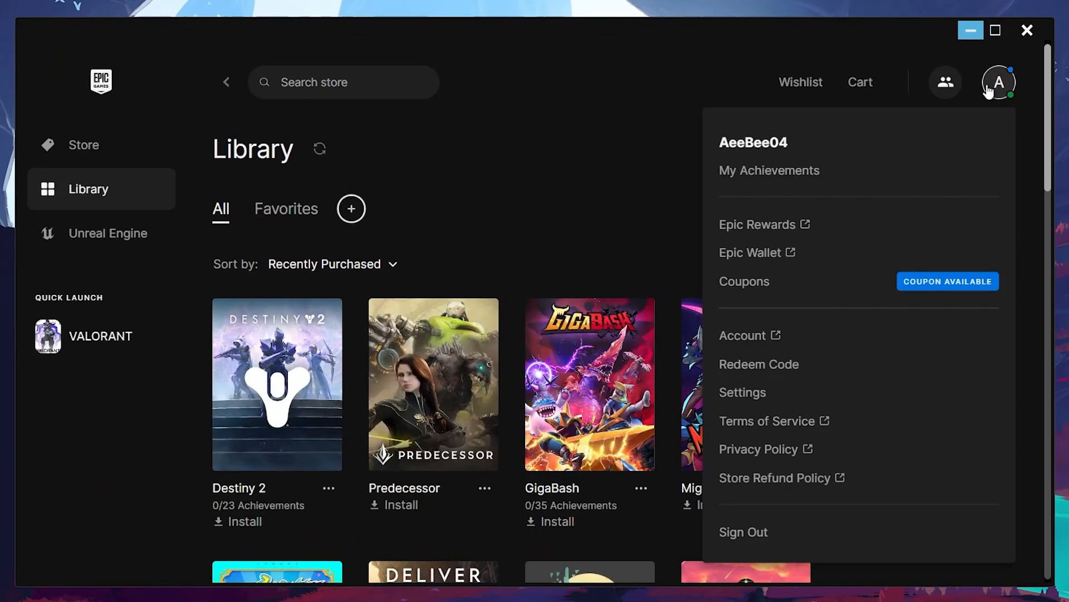
{"action": "mouse_move", "coordinate": [822, 323]}
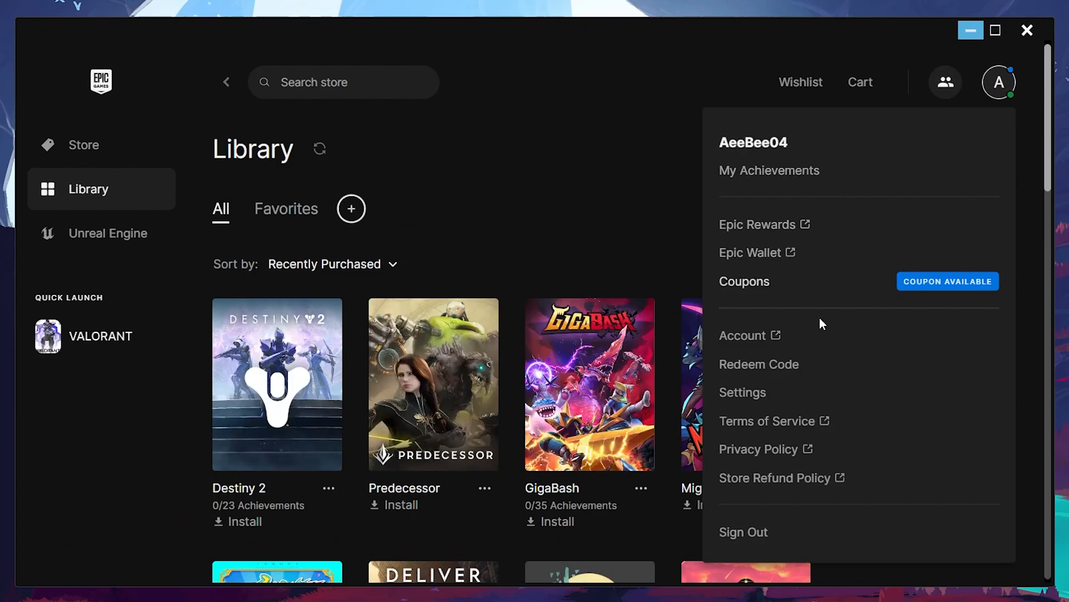
{"action": "mouse_move", "coordinate": [754, 343]}
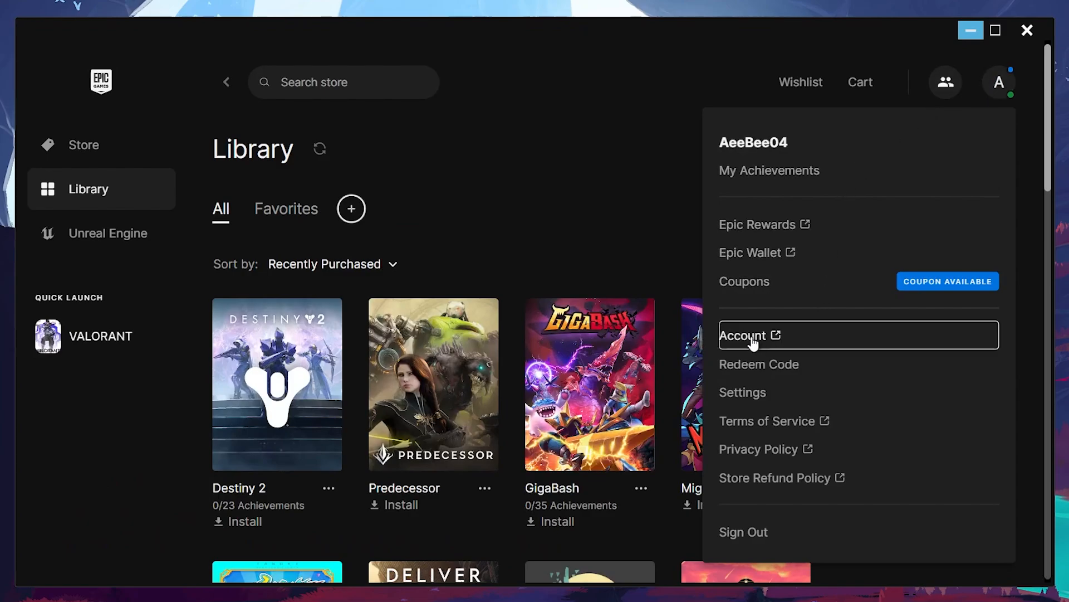
Step: Go to the Account option to load the account settings page in the browser
{"action": "left_click", "coordinate": [742, 335]}
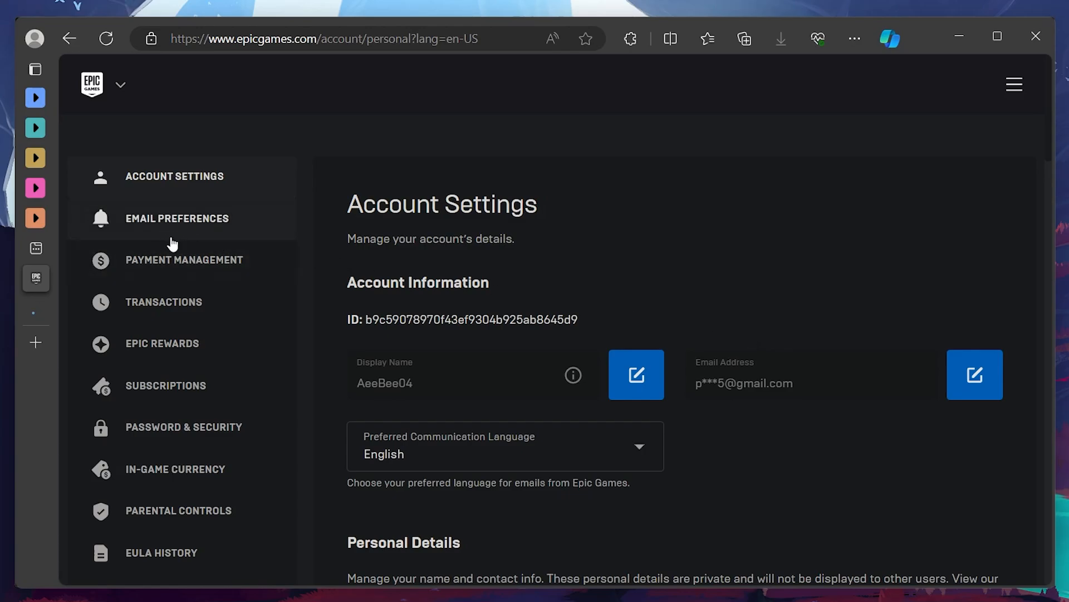
{"action": "mouse_move", "coordinate": [160, 359]}
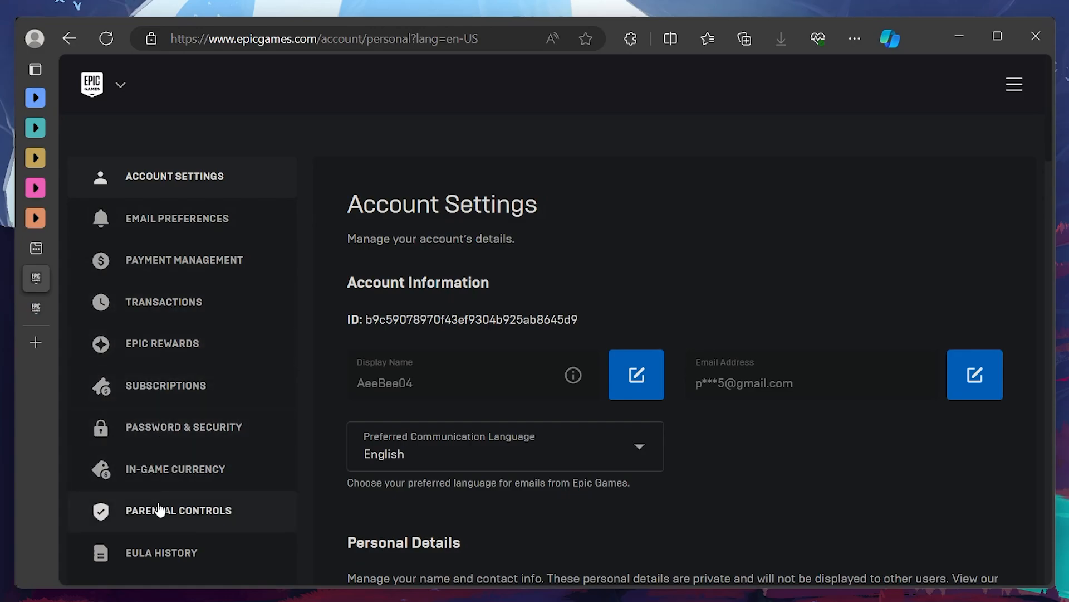
{"action": "left_click", "coordinate": [178, 510]}
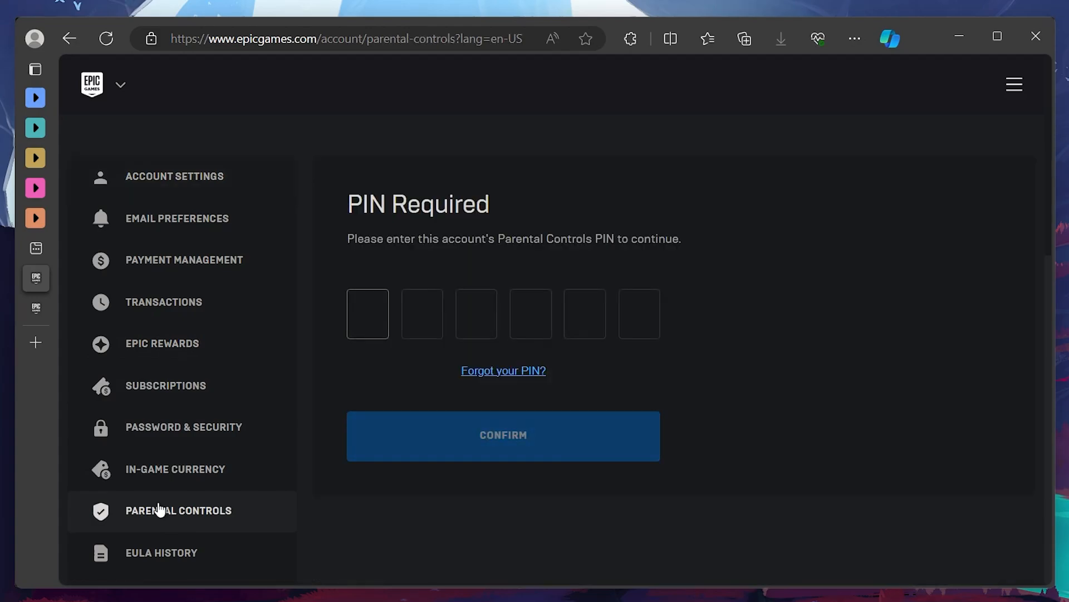
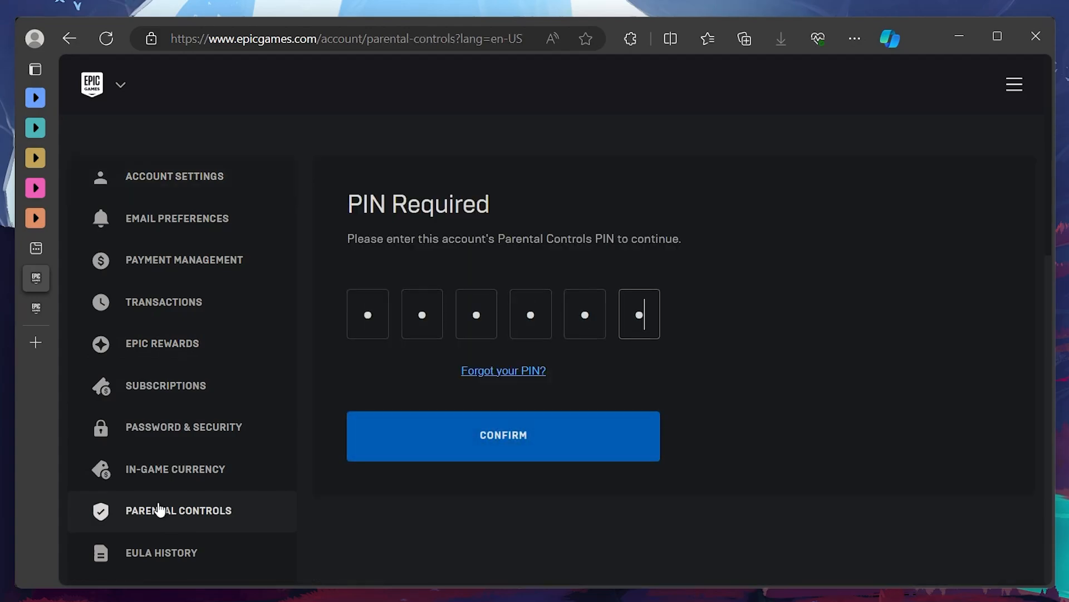
{"action": "left_click", "coordinate": [503, 435]}
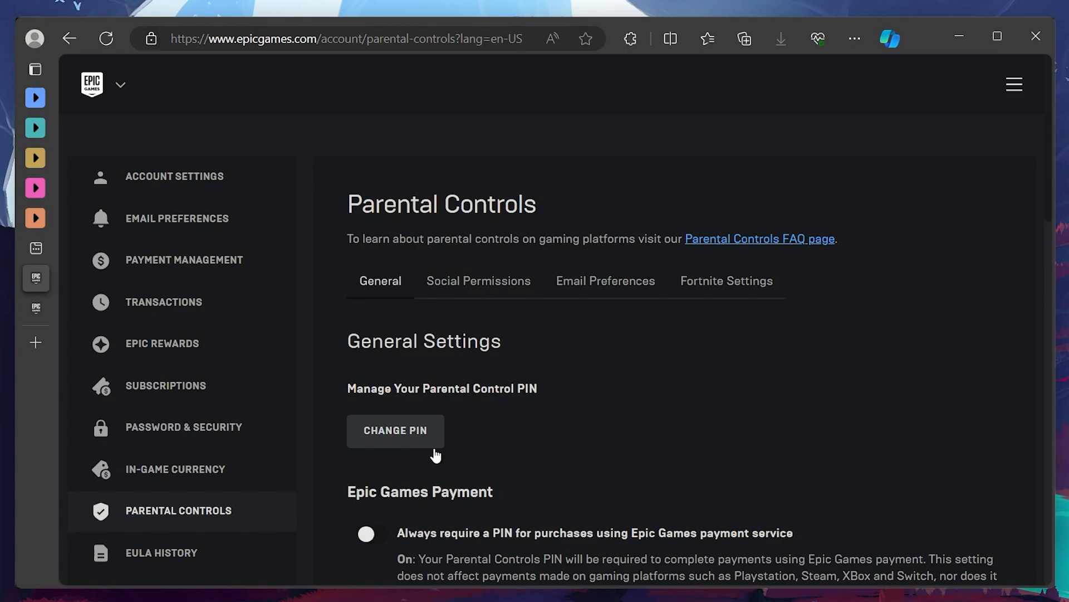
Step: Scroll down to the Epic Games Store age-rating slider section
{"action": "scroll", "scroll_direction": "down", "scroll_amount": 3}
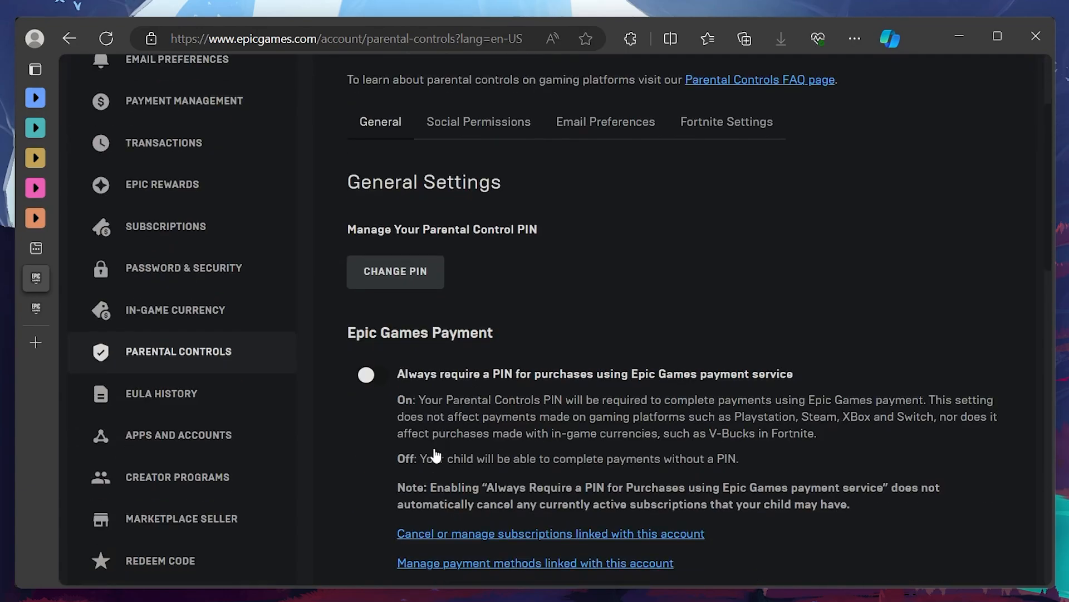
{"action": "scroll", "scroll_direction": "down", "scroll_amount": 3}
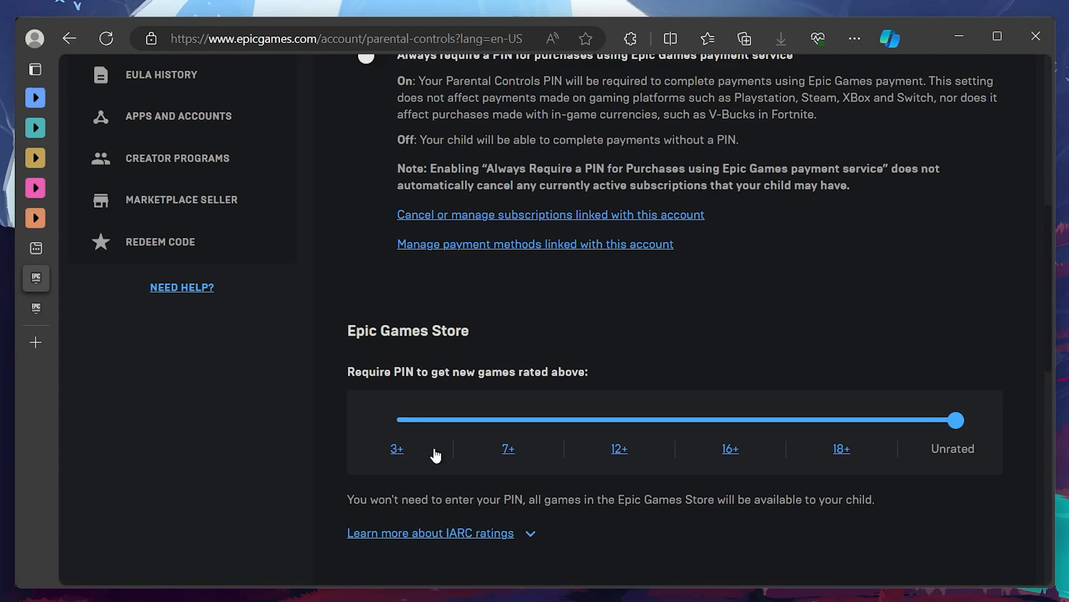
{"action": "mouse_move", "coordinate": [421, 396]}
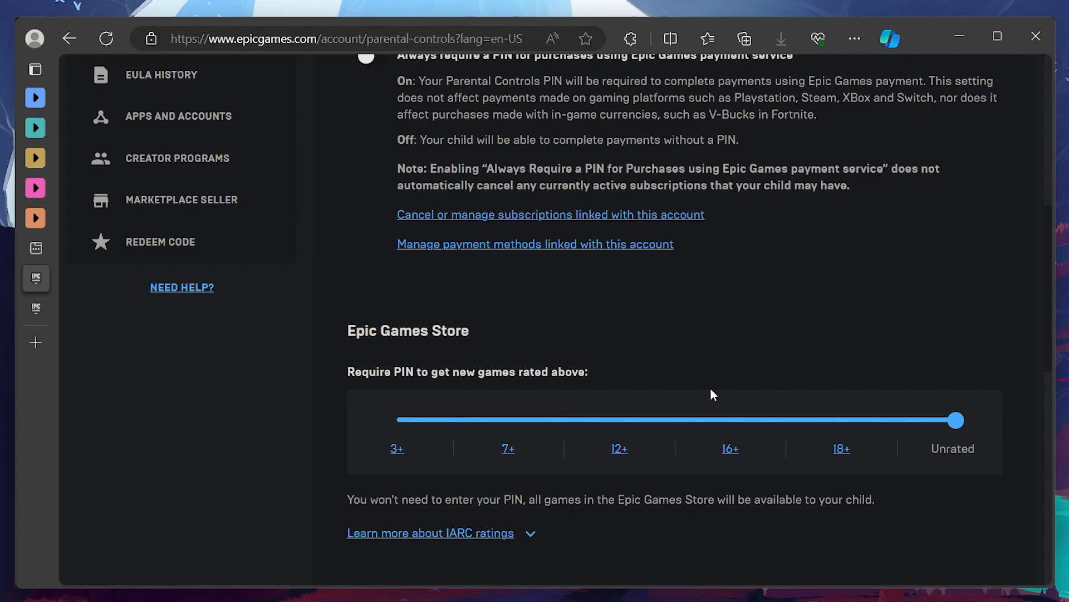
{"action": "mouse_move", "coordinate": [941, 467]}
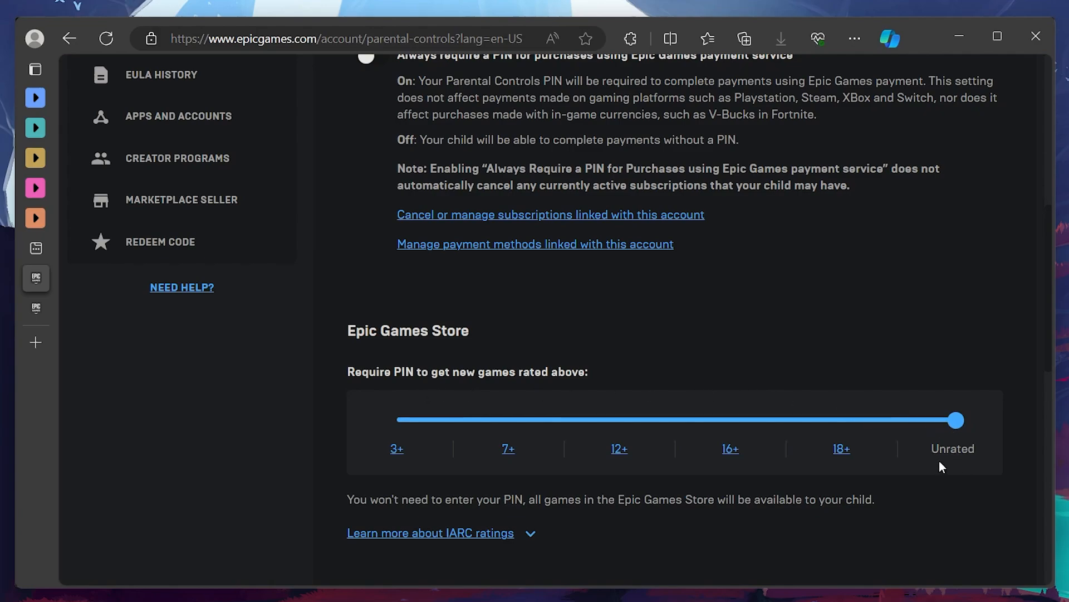
{"action": "mouse_move", "coordinate": [951, 466]}
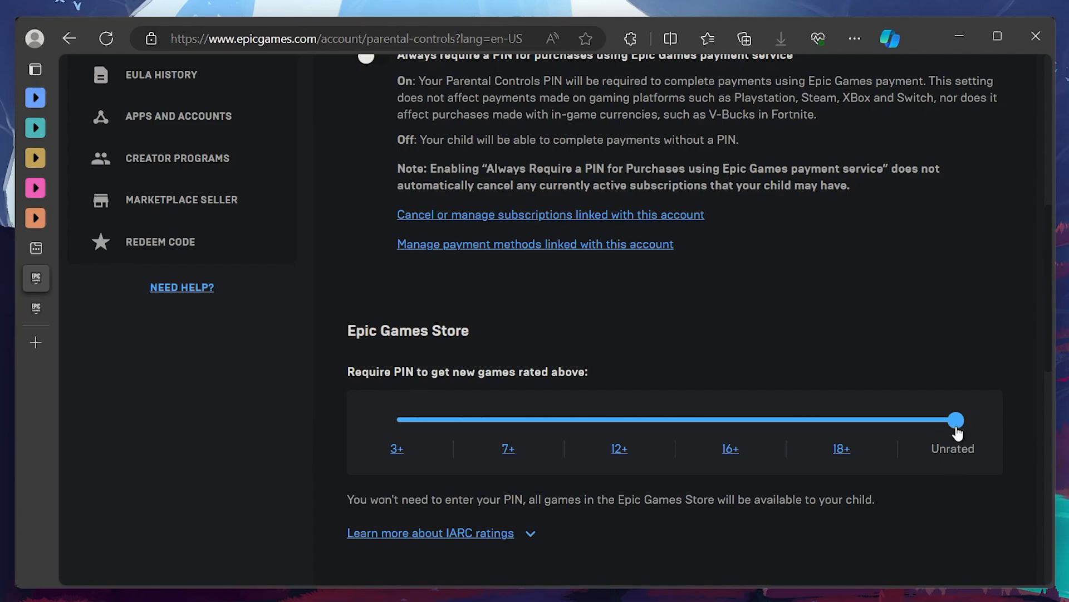
{"action": "left_click_drag", "start_coordinate": [954, 419], "coordinate": [620, 419]}
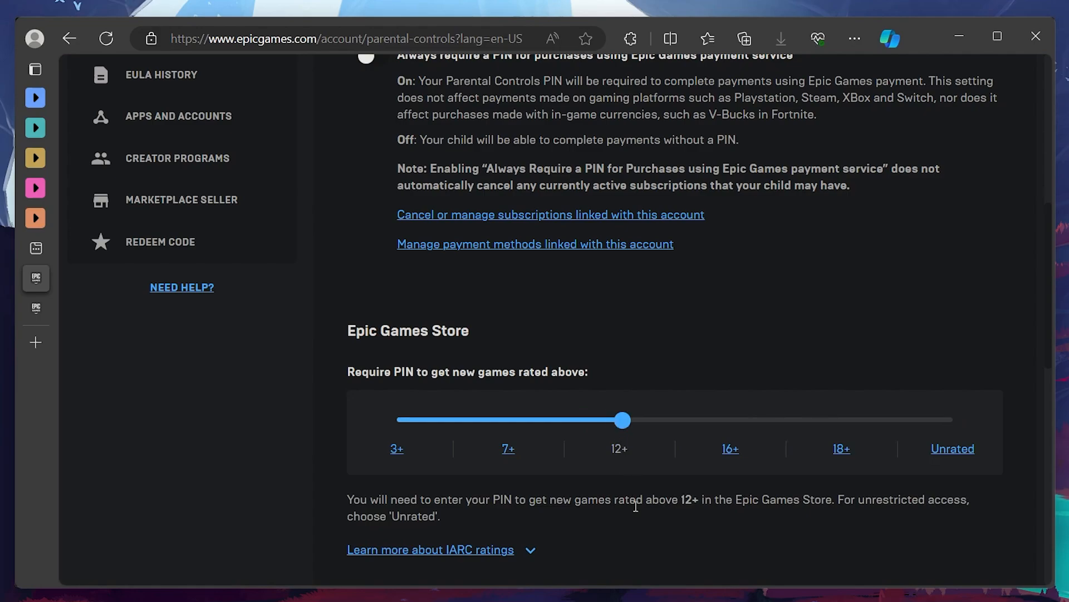
{"action": "left_click_drag", "start_coordinate": [621, 420], "coordinate": [844, 420]}
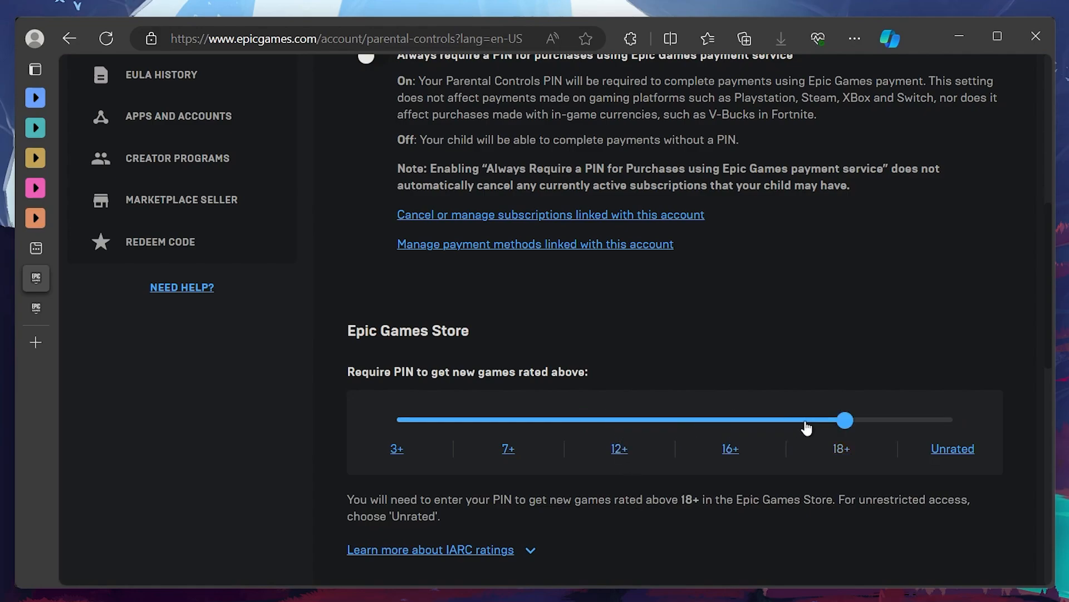
{"action": "left_click_drag", "start_coordinate": [845, 420], "coordinate": [953, 420]}
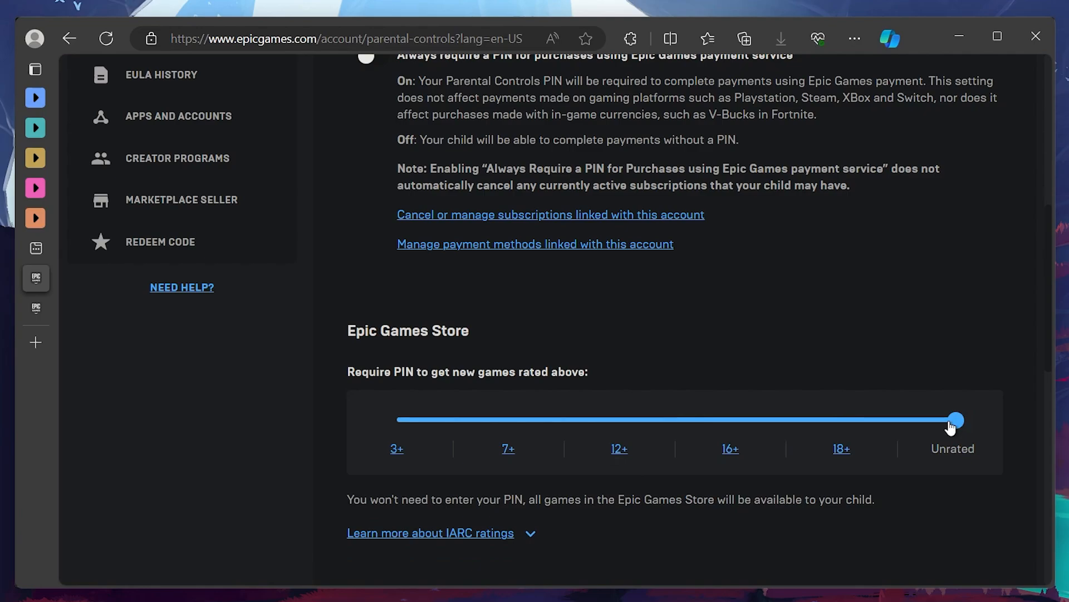
{"action": "mouse_move", "coordinate": [963, 492]}
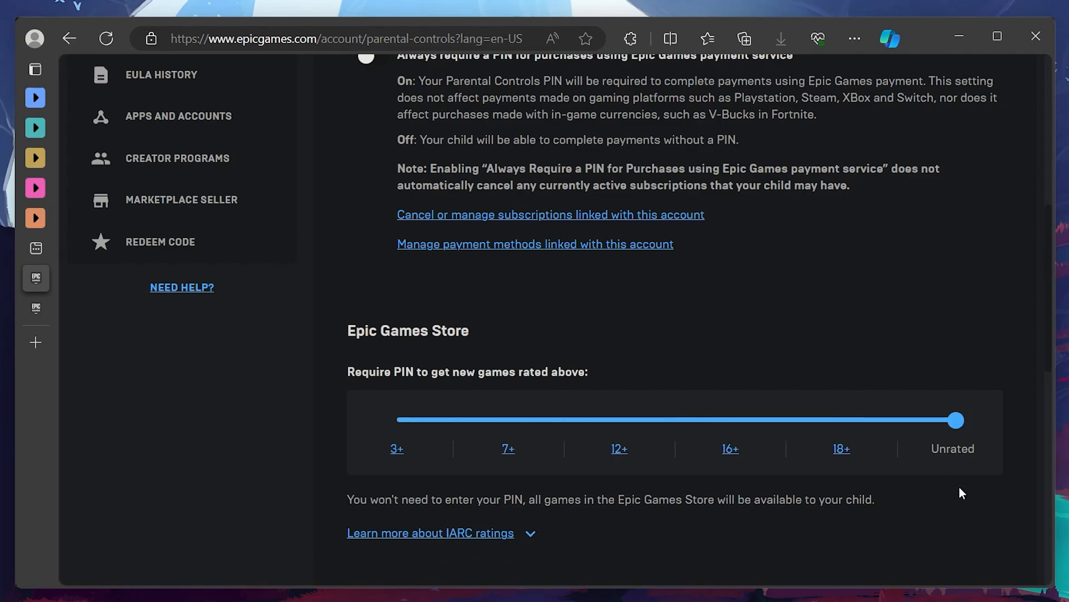
{"action": "left_click_drag", "start_coordinate": [955, 420], "coordinate": [733, 420]}
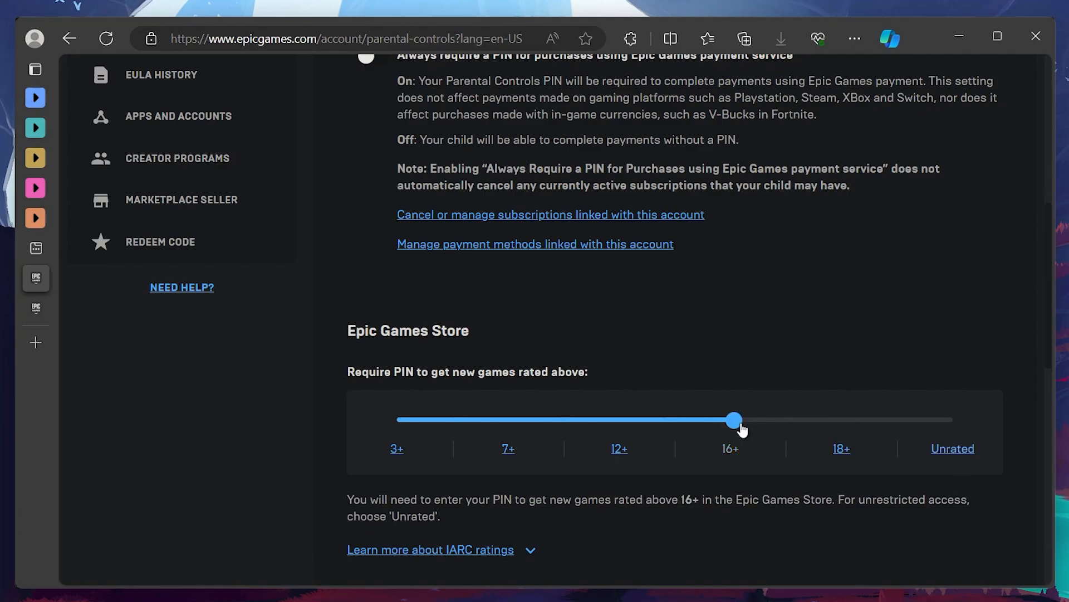
{"action": "left_click_drag", "start_coordinate": [736, 419], "coordinate": [933, 413]}
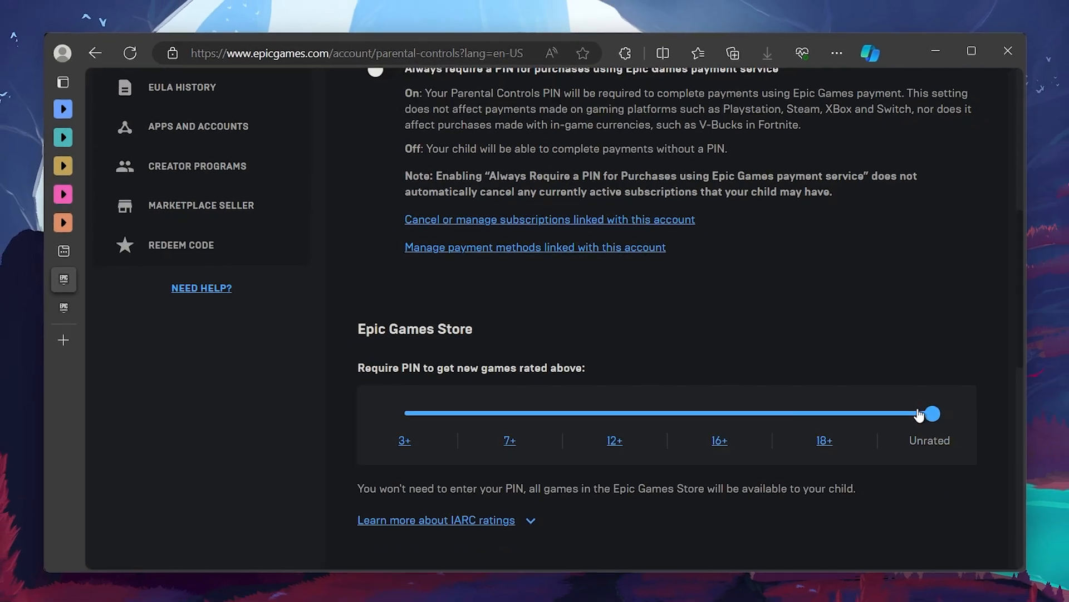